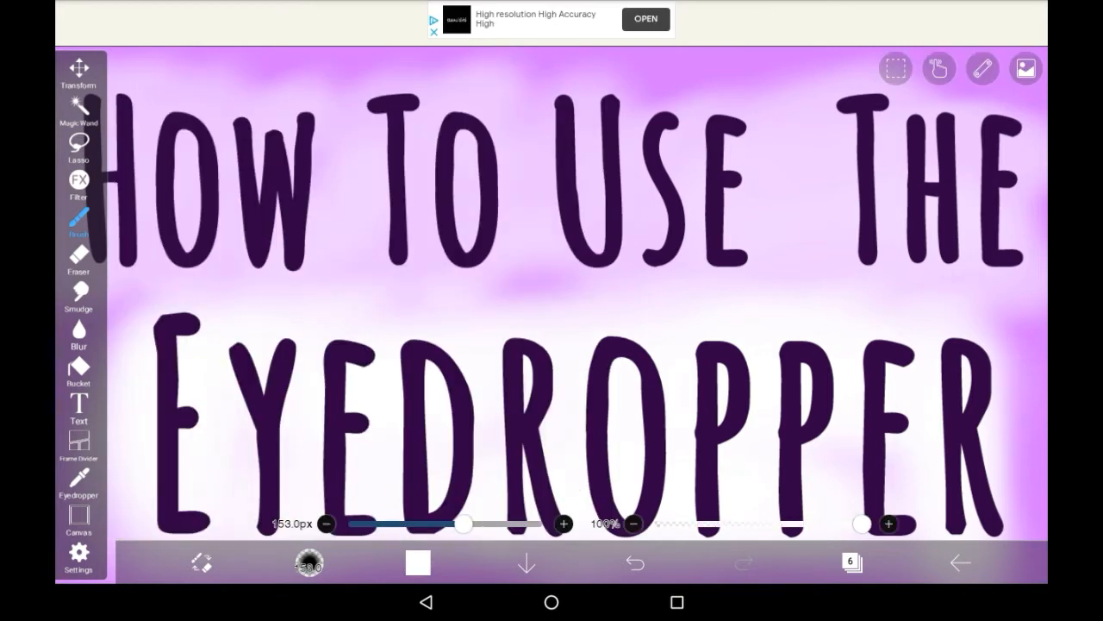
Switch to the Eyedropper so colours can be picked directly from the canvas.
left_click(79, 481)
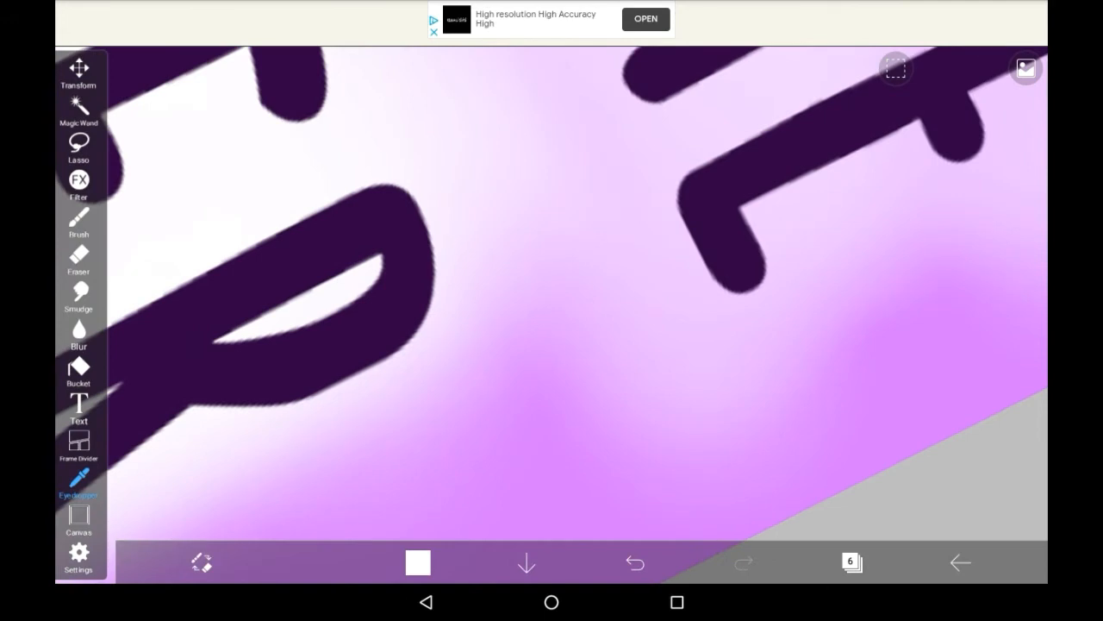
Sample the light purple from the airbrushed background as the current drawing colour.
left_click(566, 238)
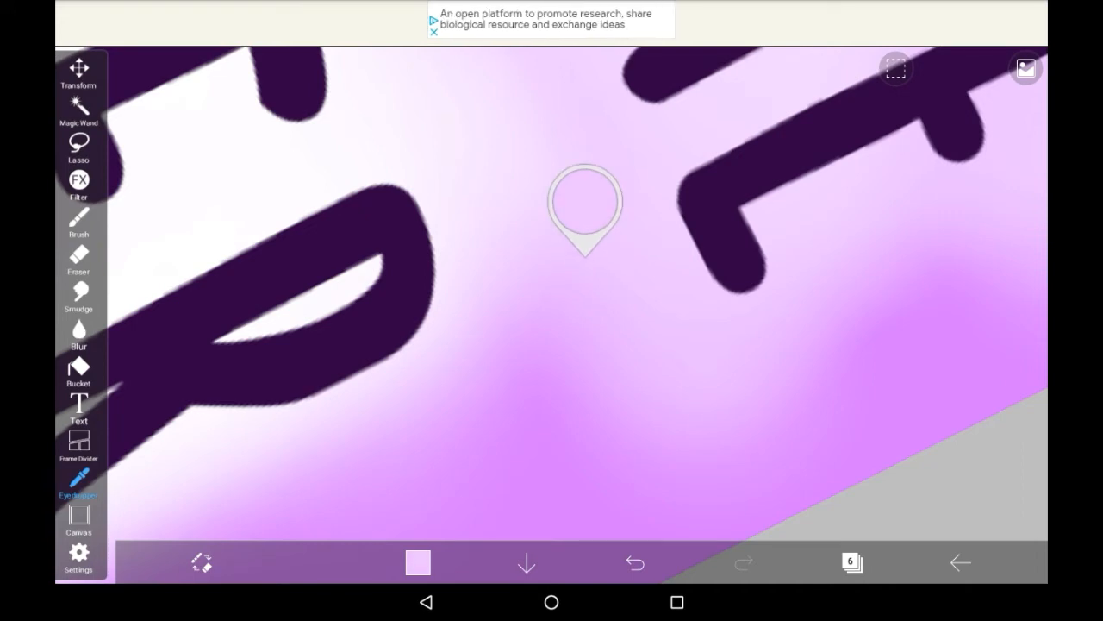
left_click(79, 223)
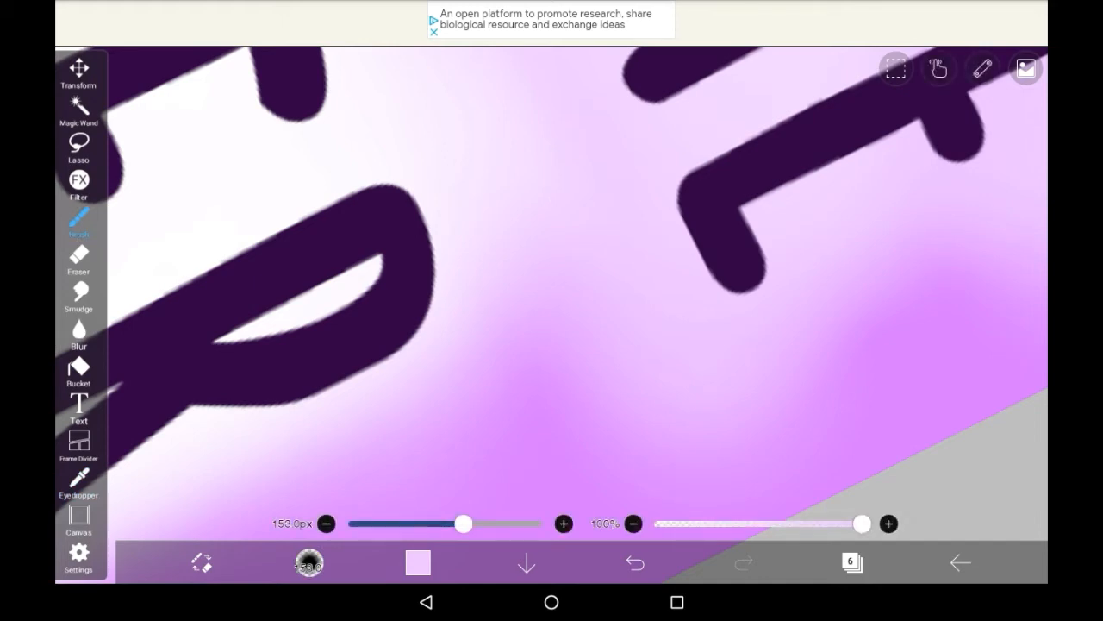
left_click(418, 562)
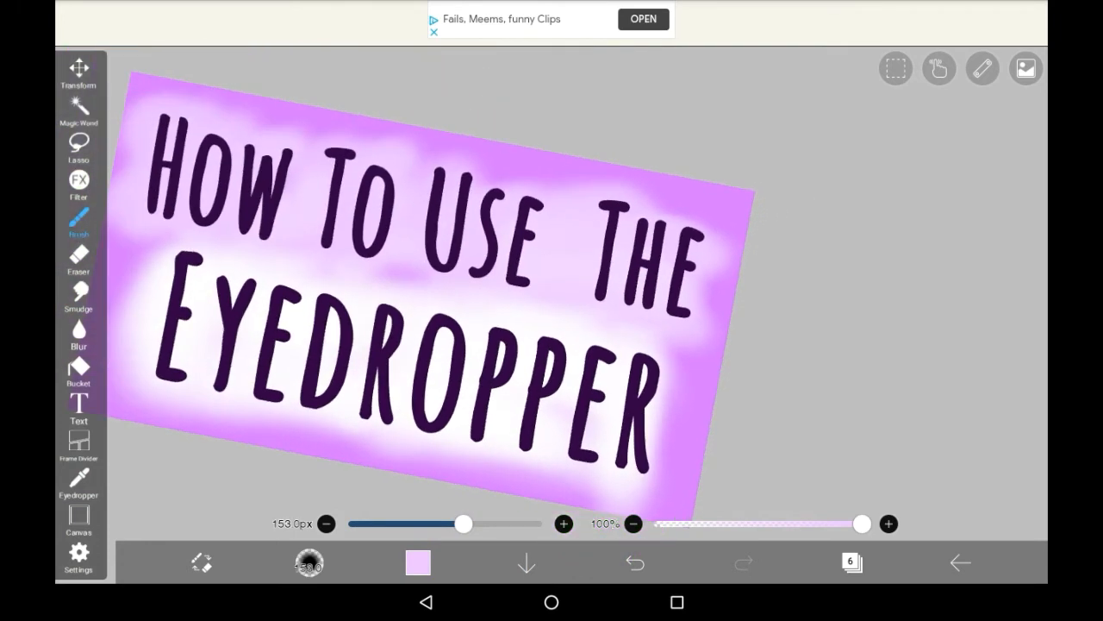
Re-sample the light purple background beside the title lettering with the Eyedropper.
left_click(417, 562)
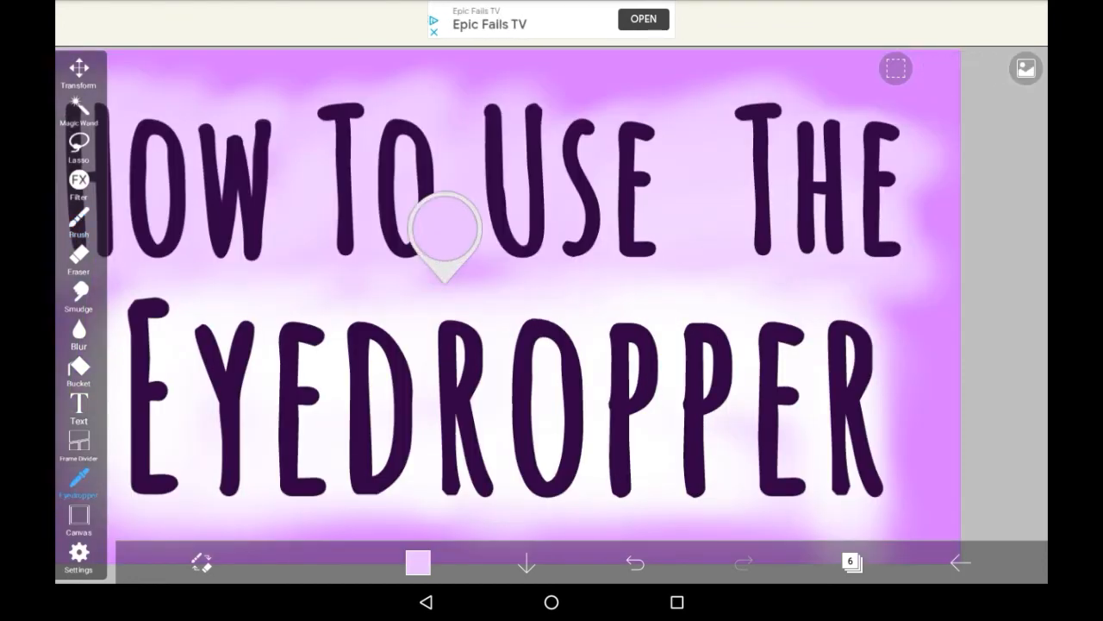
left_click(79, 221)
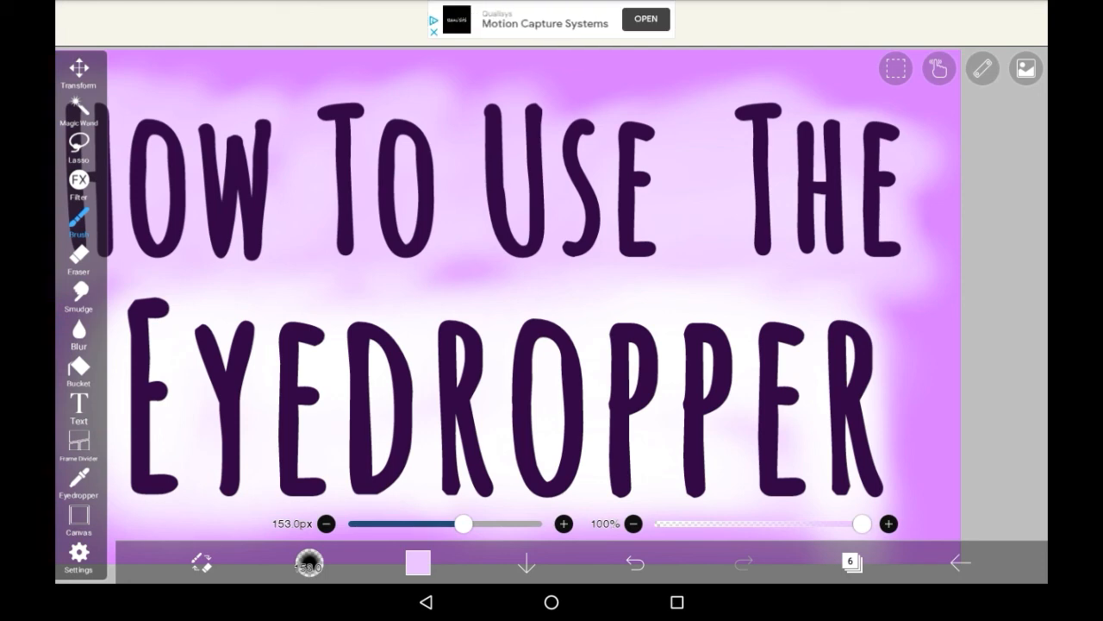